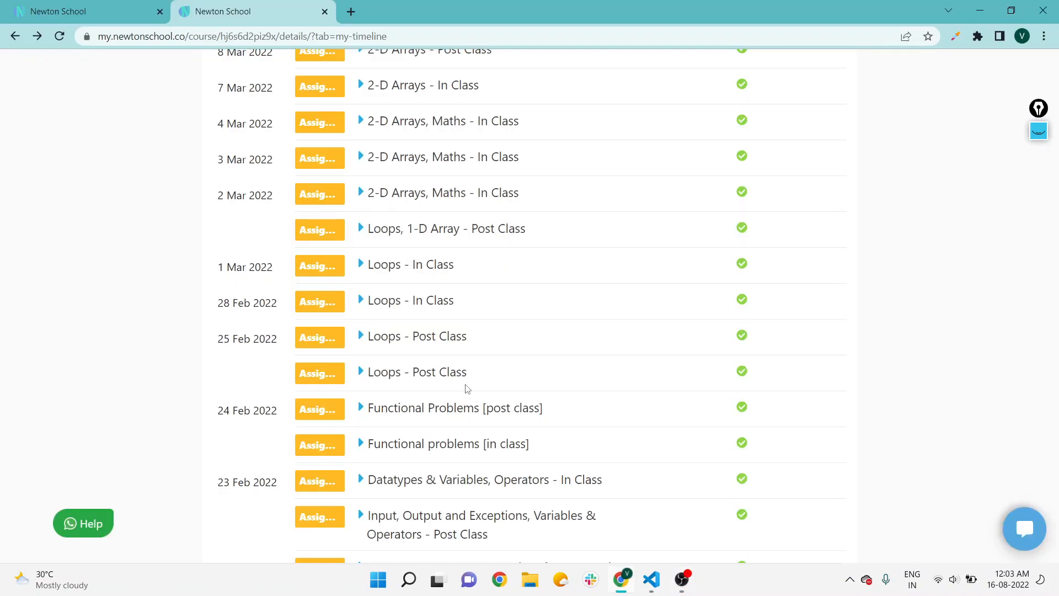
{"action": "mouse_move", "coordinate": [496, 362]}
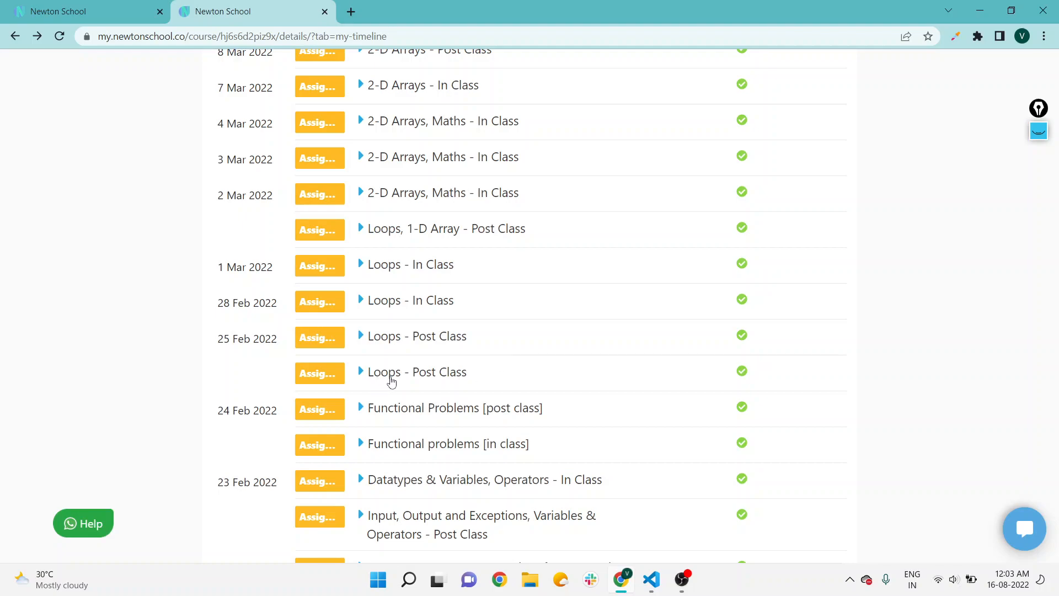
{"action": "mouse_move", "coordinate": [421, 340]}
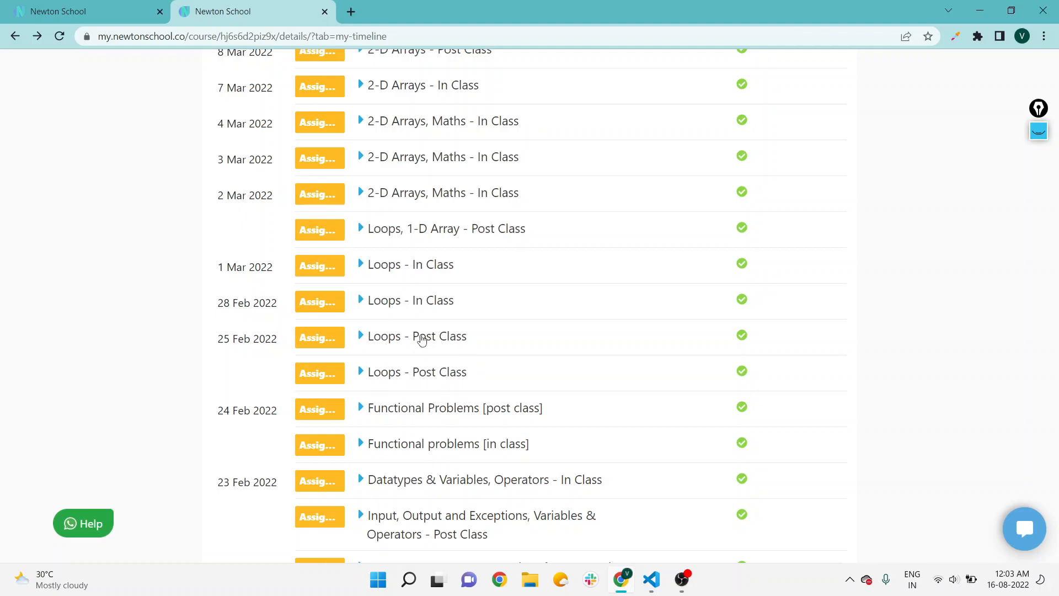
{"action": "mouse_move", "coordinate": [363, 310]}
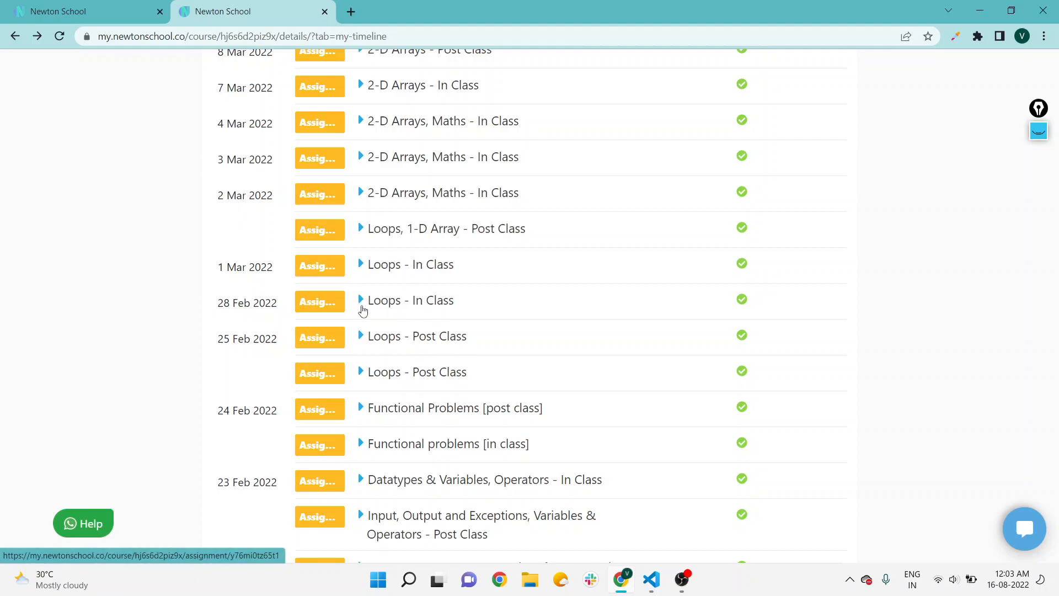
- Expand the 28 Feb Loops - In Class assignment to show its problem list
{"action": "left_click", "coordinate": [362, 301]}
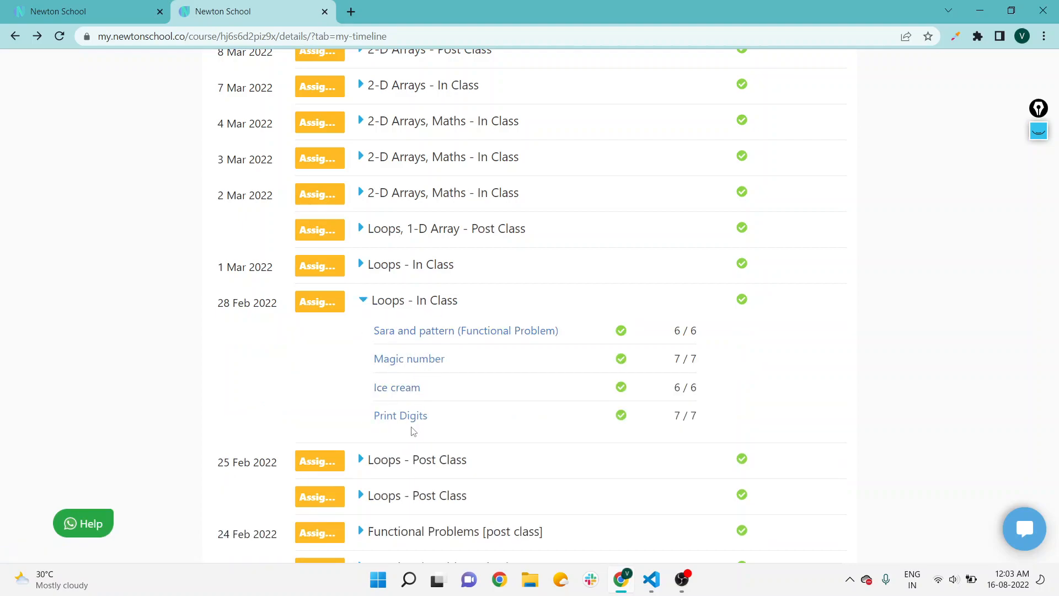
{"action": "mouse_move", "coordinate": [400, 416]}
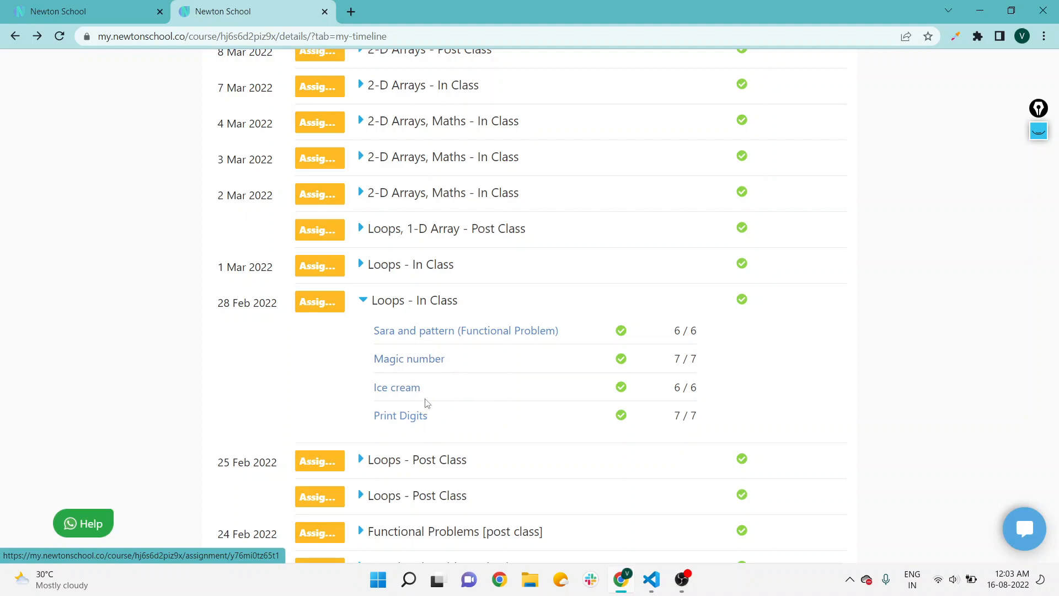
{"action": "mouse_move", "coordinate": [404, 356]}
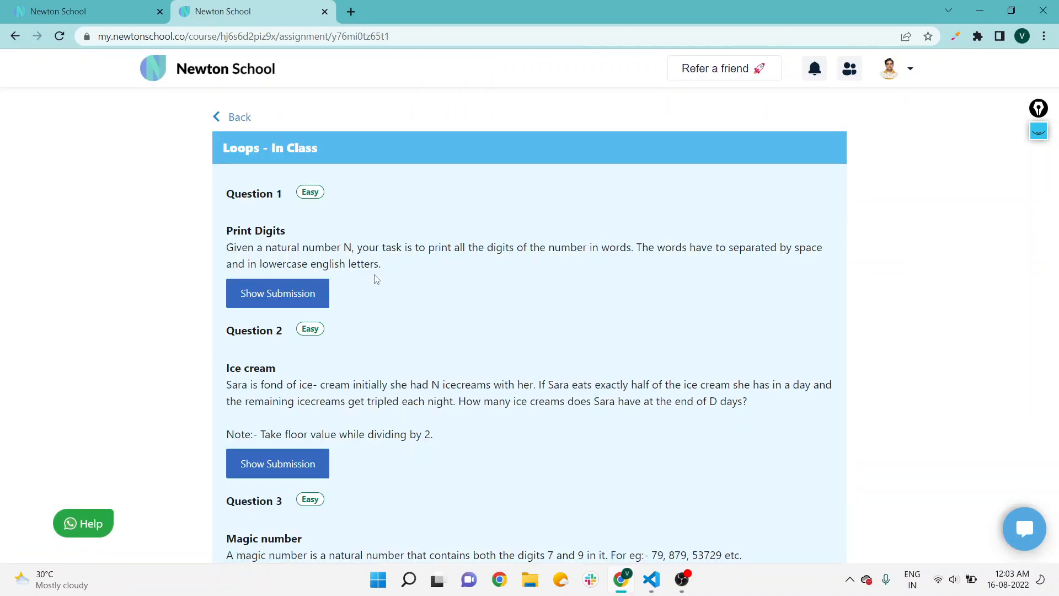
{"action": "mouse_move", "coordinate": [324, 239]}
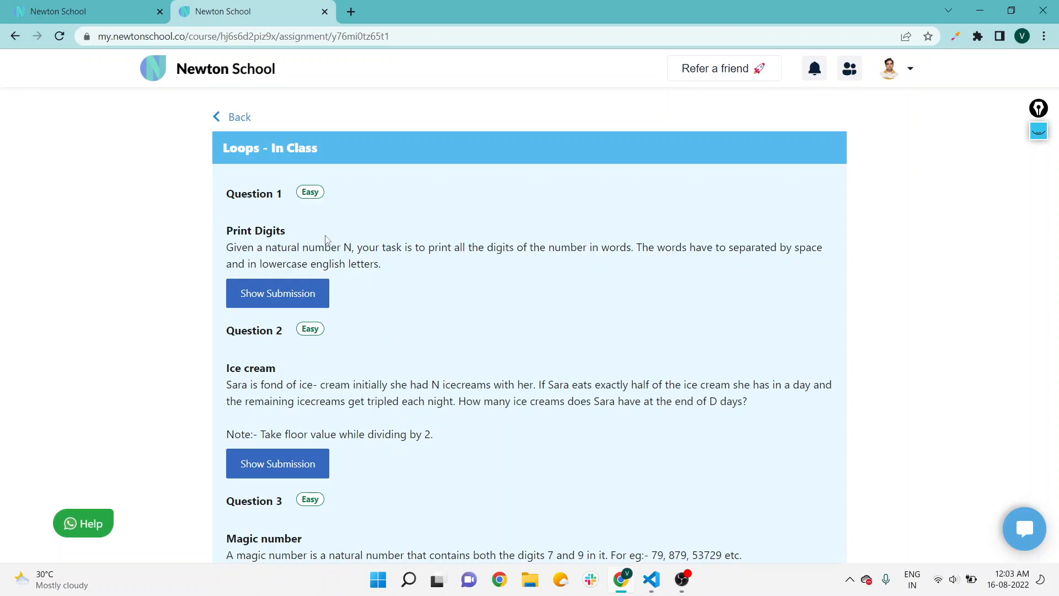
- Scroll to Question 2 Ice cream and show its submitted Java solution
{"action": "scroll", "scroll_direction": "down", "scroll_amount": 3}
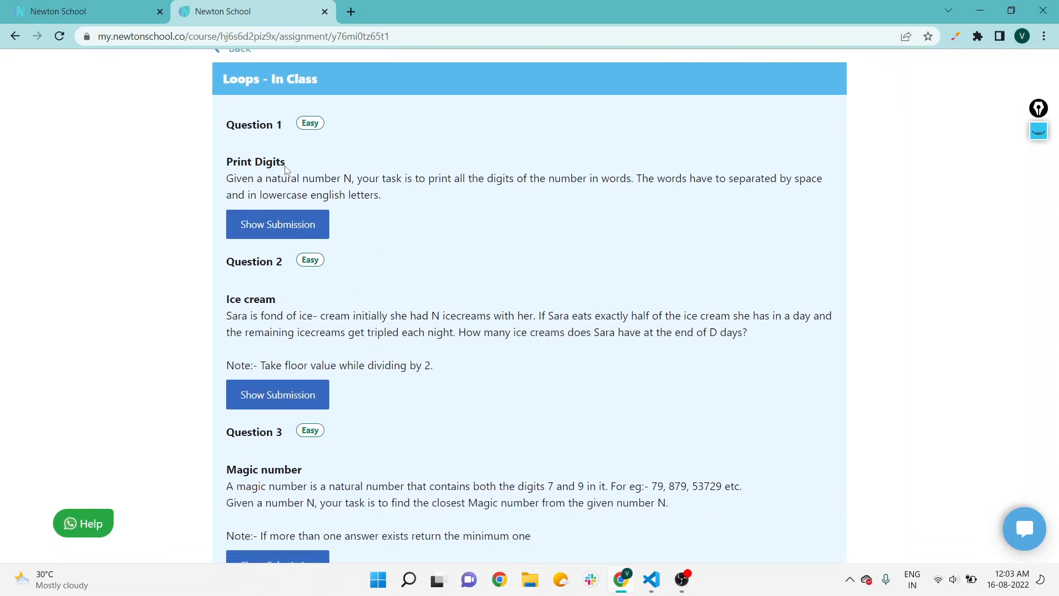
{"action": "scroll", "scroll_direction": "down", "scroll_amount": 3}
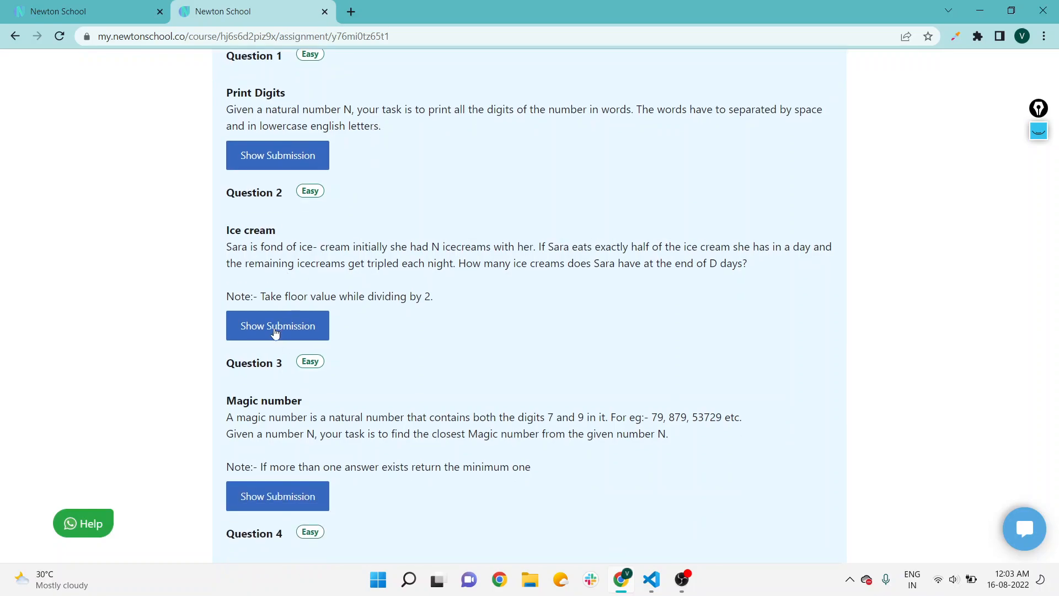
{"action": "left_click", "coordinate": [277, 325]}
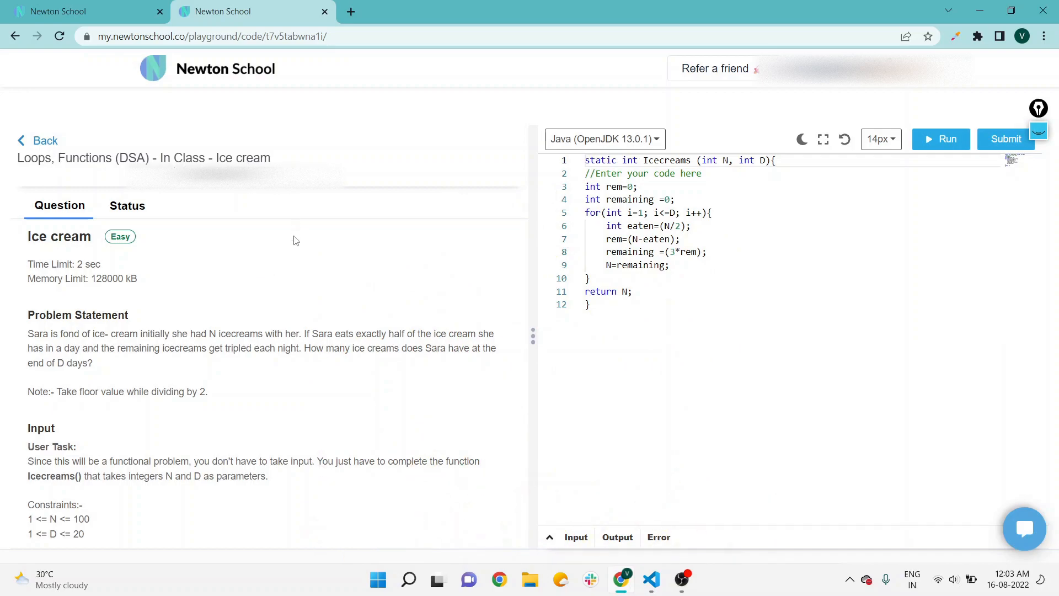
{"action": "scroll", "scroll_direction": "down", "scroll_amount": 3}
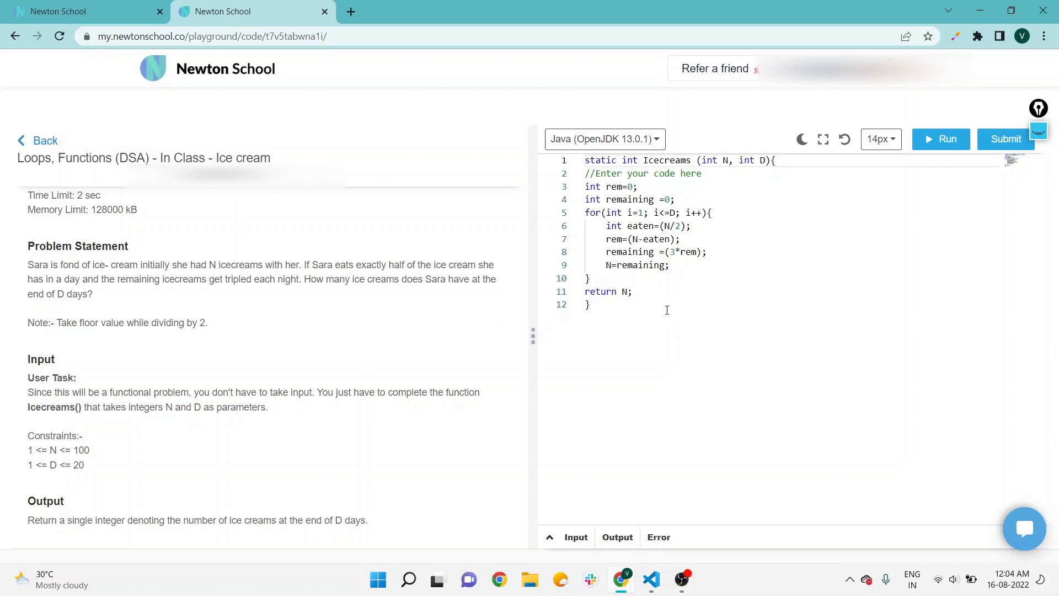
{"action": "scroll", "scroll_direction": "down", "scroll_amount": 3}
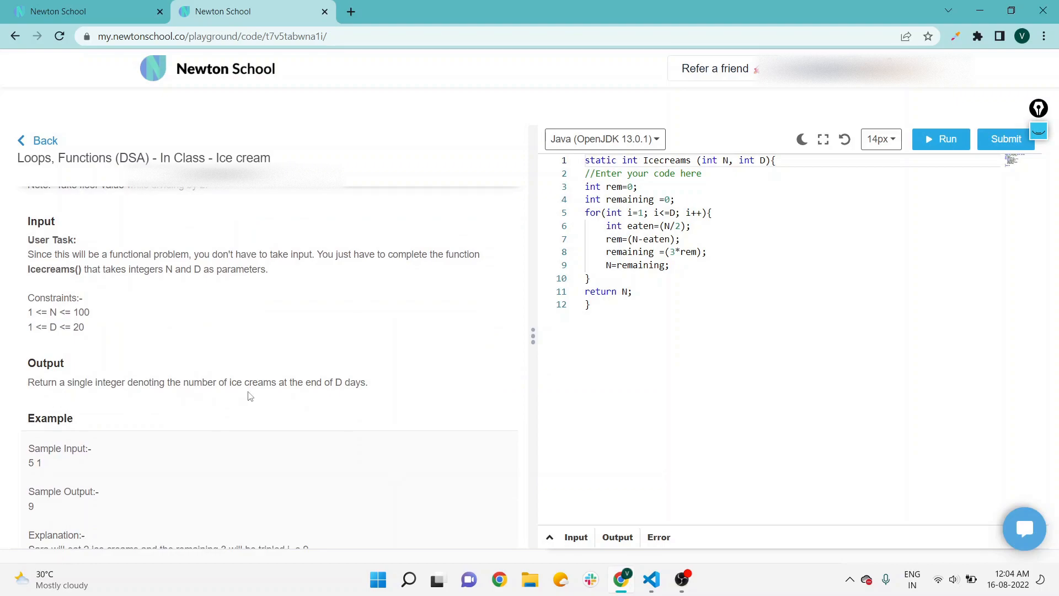
{"action": "scroll", "scroll_direction": "down", "scroll_amount": 3}
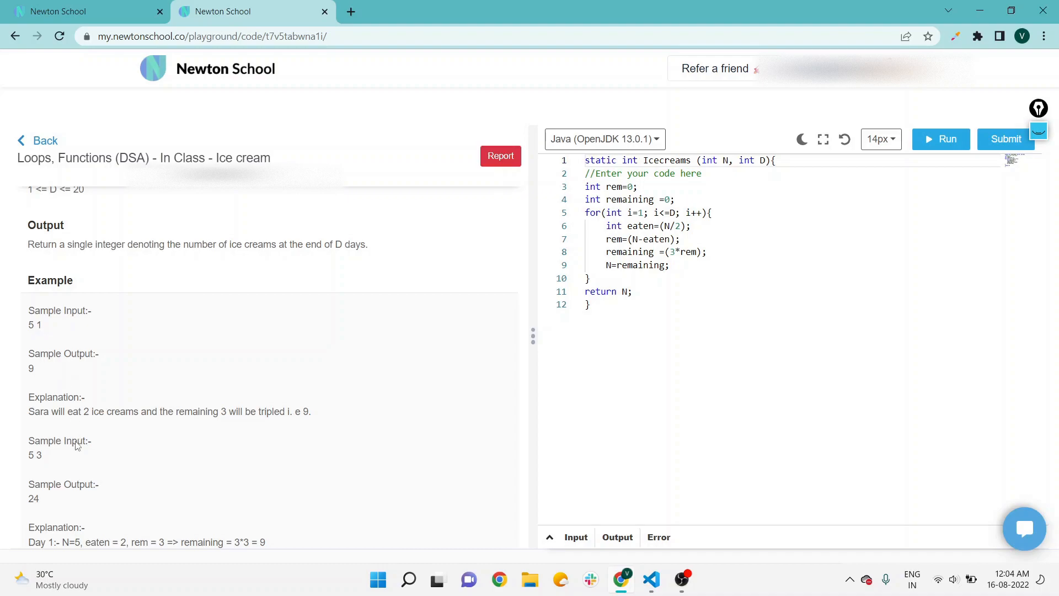
{"action": "mouse_move", "coordinate": [162, 430]}
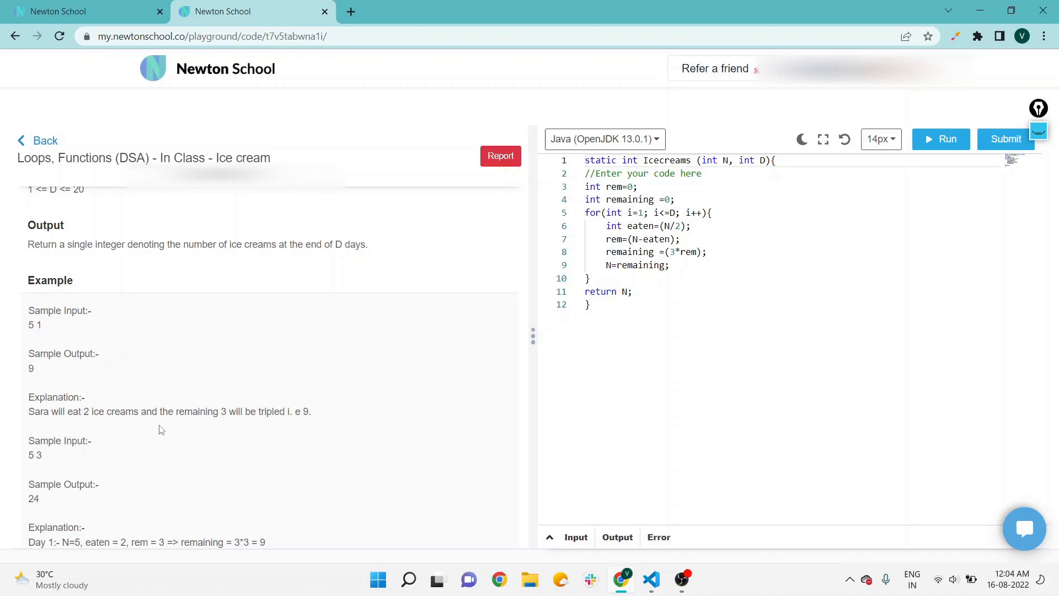
{"action": "mouse_move", "coordinate": [291, 434]}
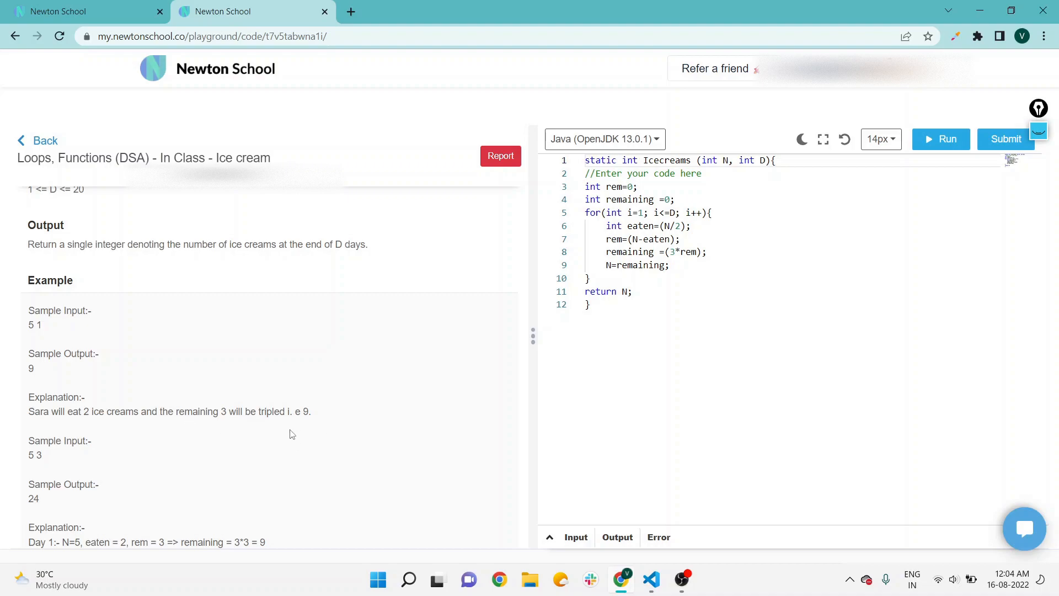
{"action": "mouse_move", "coordinate": [67, 466]}
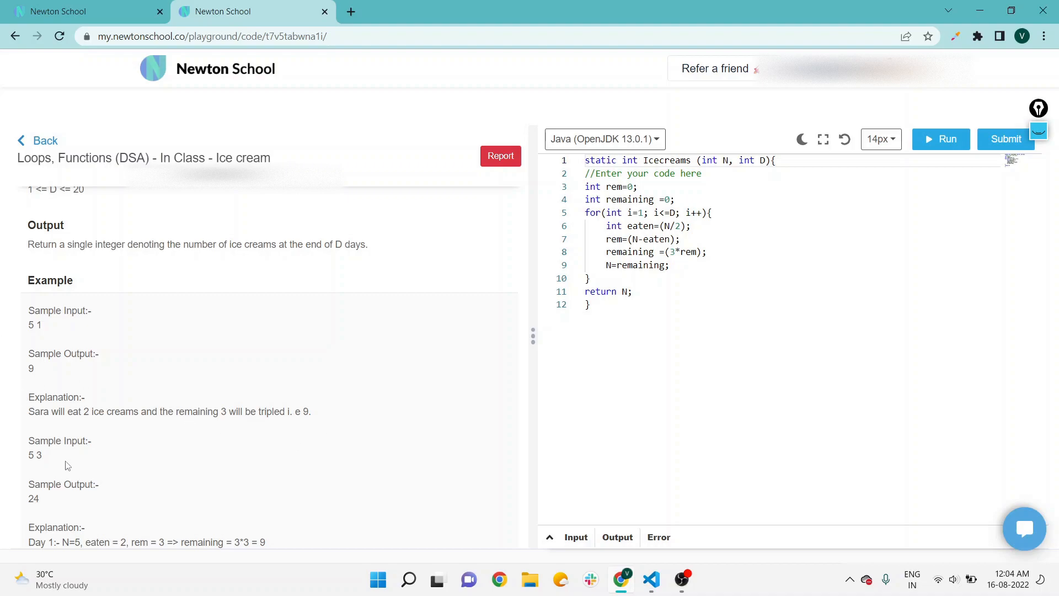
{"action": "mouse_move", "coordinate": [59, 467]}
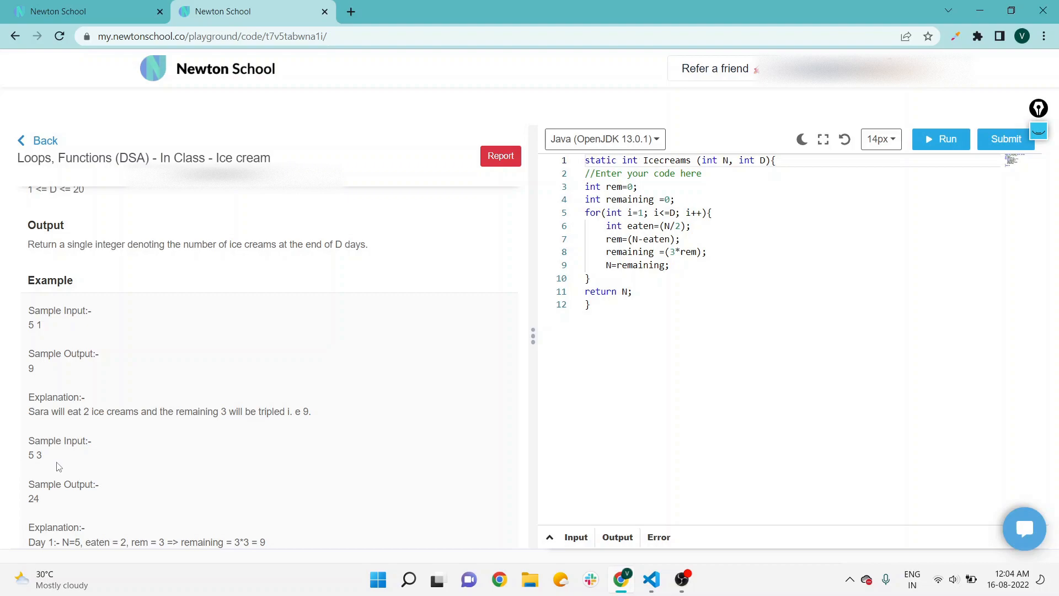
{"action": "mouse_move", "coordinate": [86, 445]}
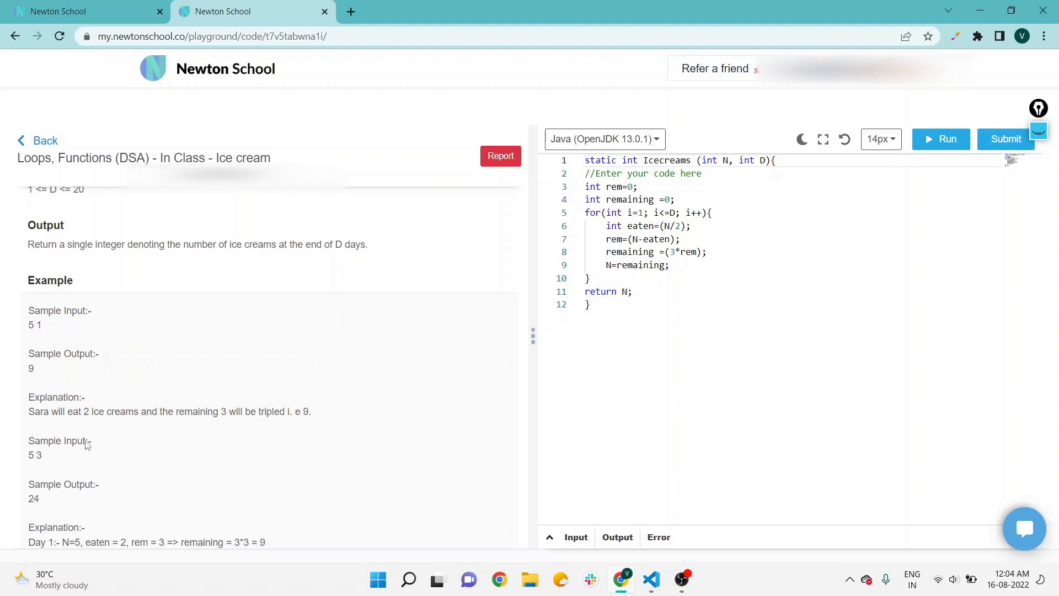
{"action": "scroll", "scroll_direction": "down", "scroll_amount": 3}
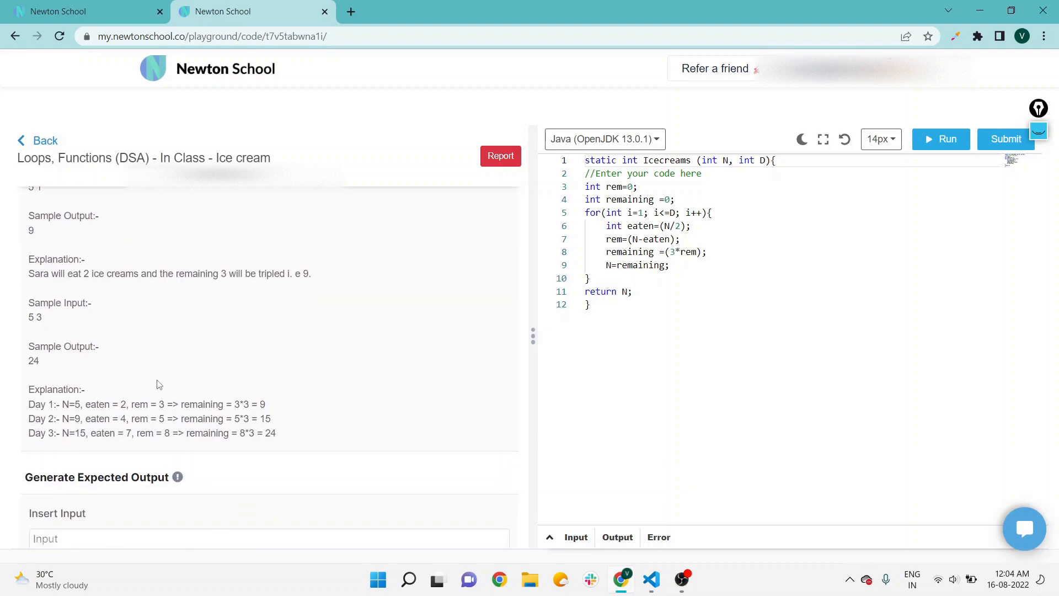
{"action": "mouse_move", "coordinate": [155, 380]}
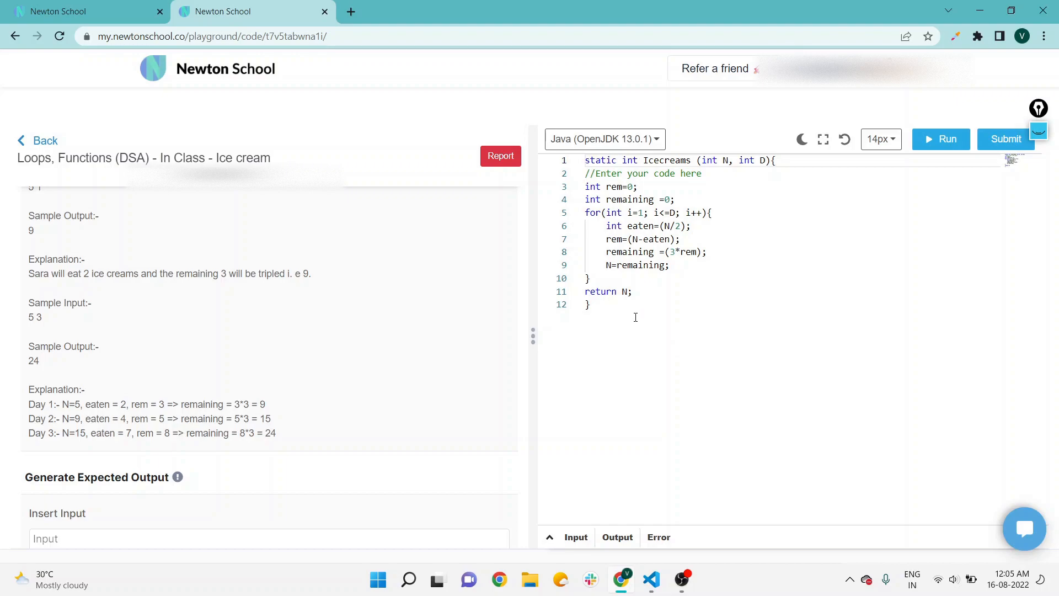
{"action": "mouse_move", "coordinate": [246, 240]}
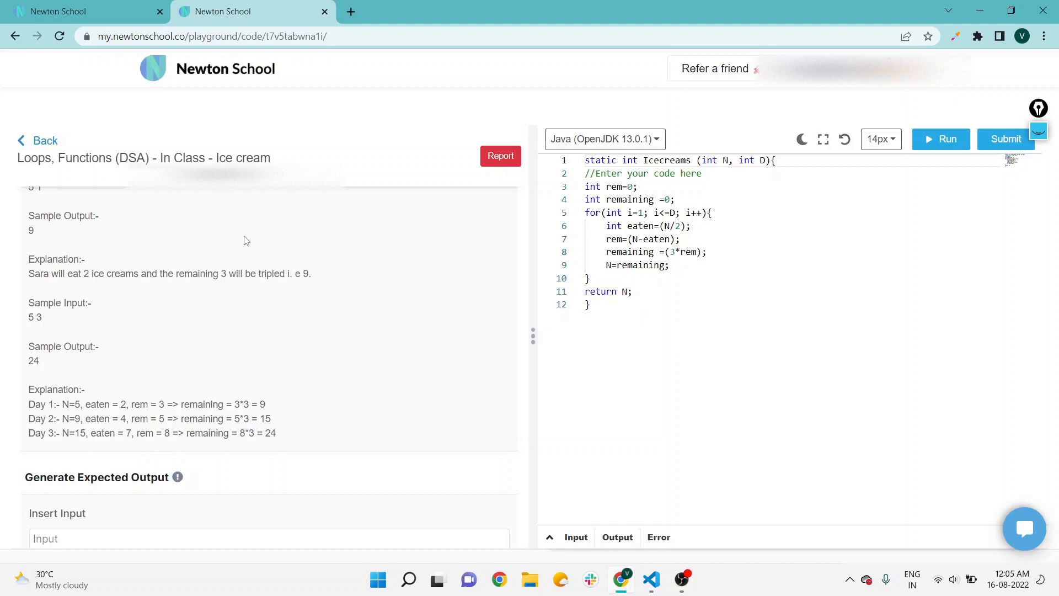
{"action": "mouse_move", "coordinate": [299, 194]}
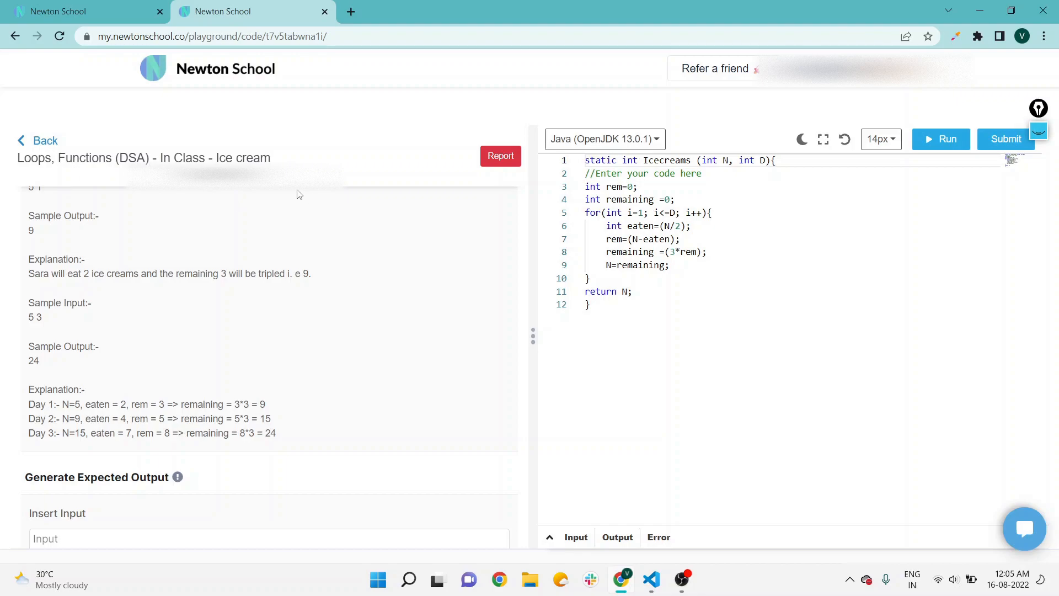